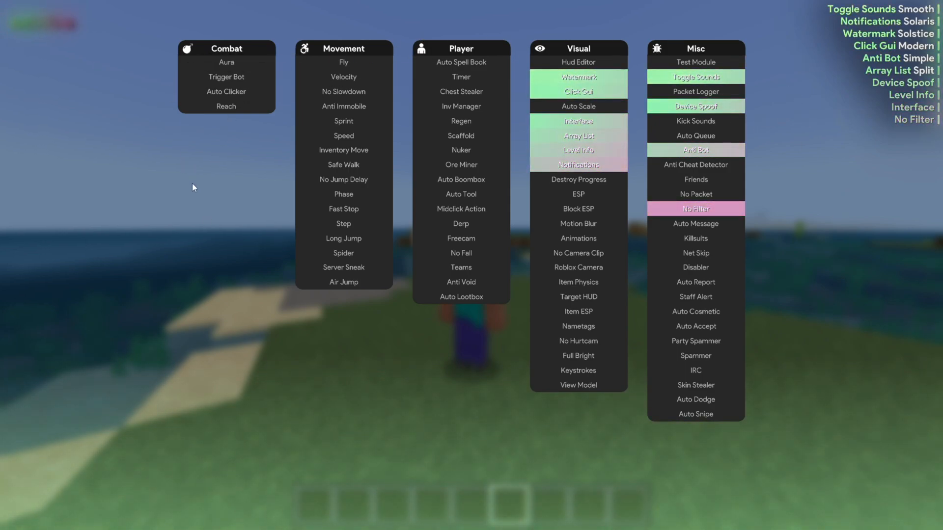
pyautogui.moveTo(226, 62)
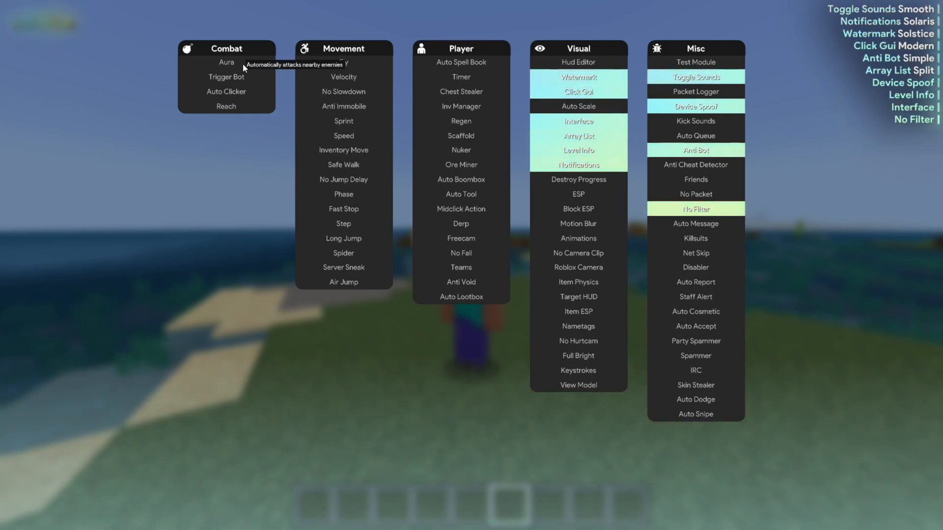
# Toggle the Aura module on and back off in the Click GUI.
pyautogui.click(226, 62)
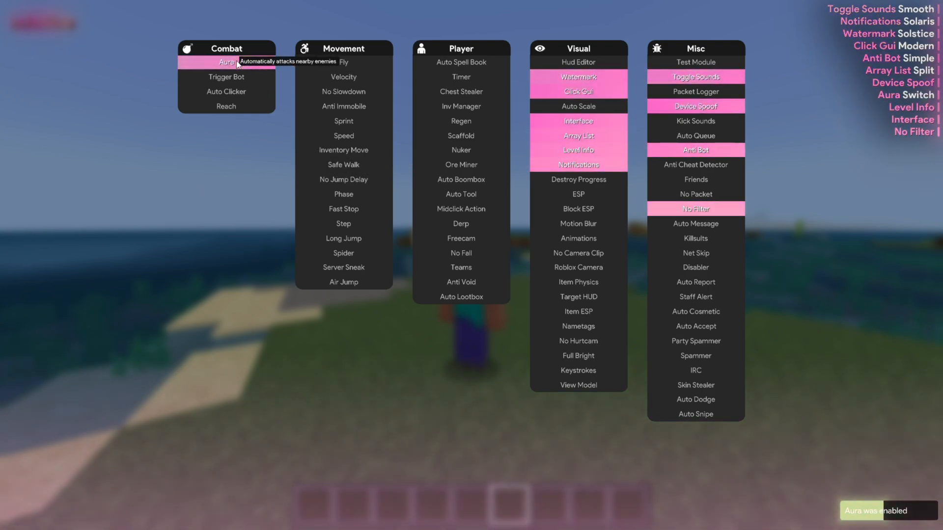
pyautogui.click(225, 62)
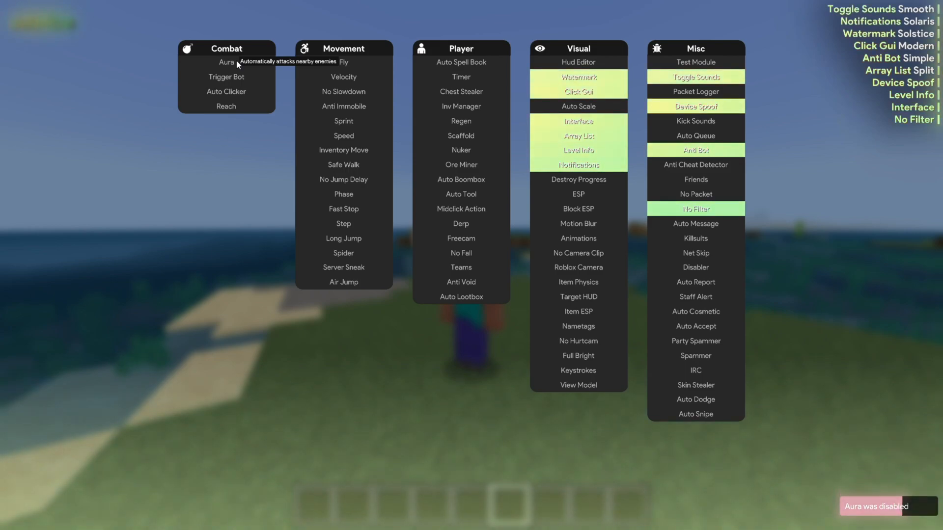
pyautogui.click(226, 61)
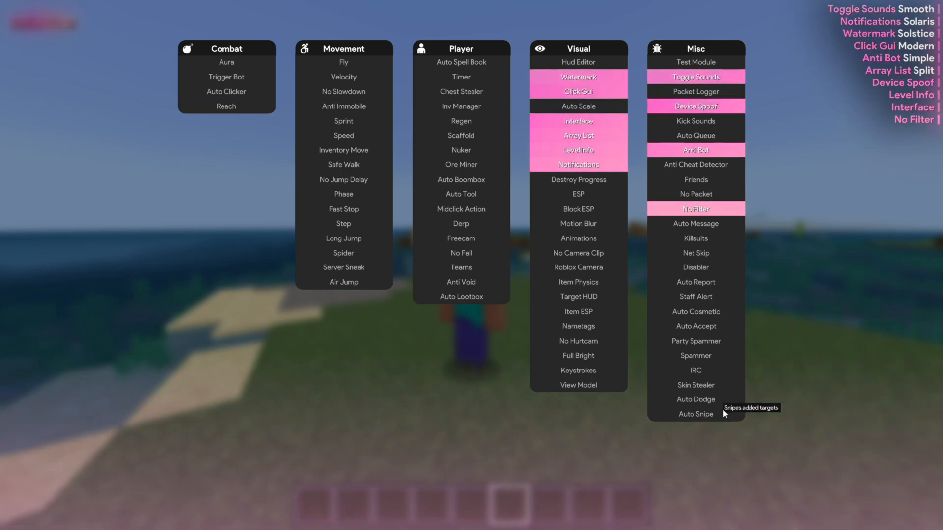
# Toggle the Auto Snipe module on and back off.
pyautogui.click(695, 413)
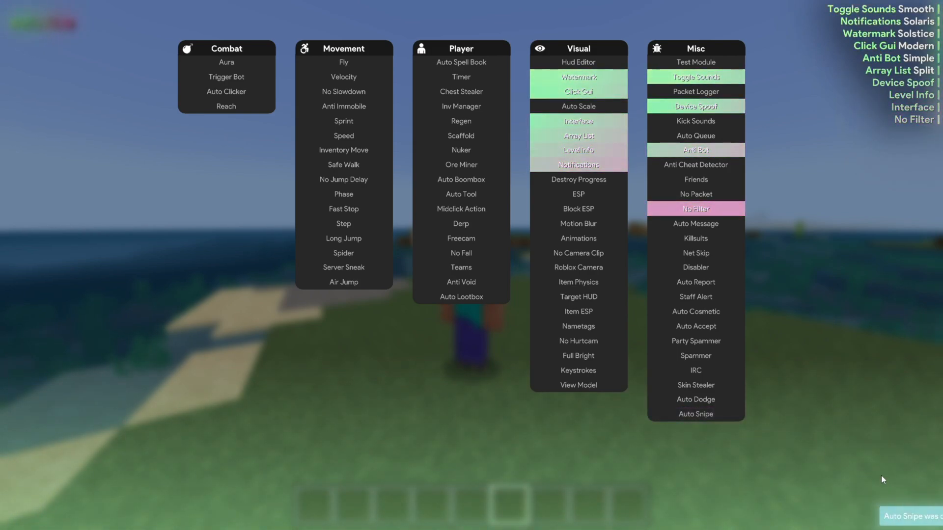
pyautogui.moveTo(577, 76)
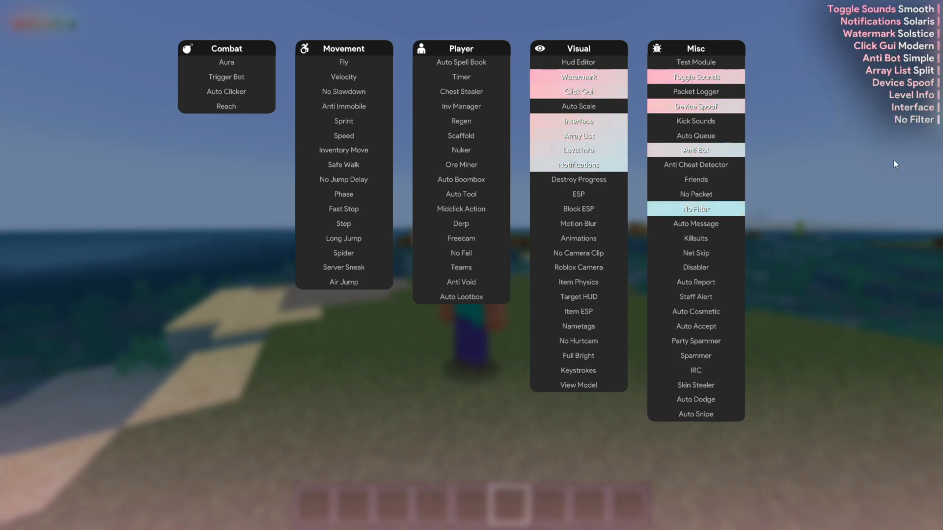
pyautogui.click(695, 413)
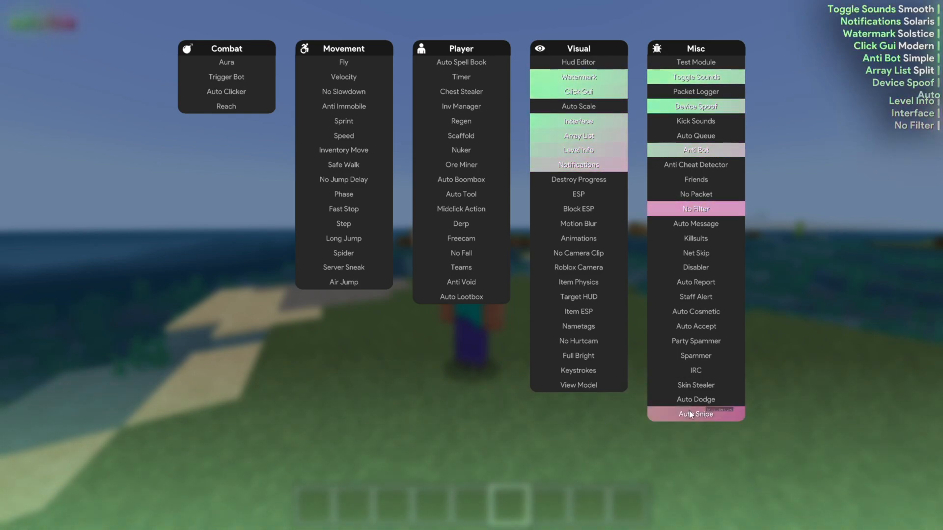
pyautogui.click(695, 414)
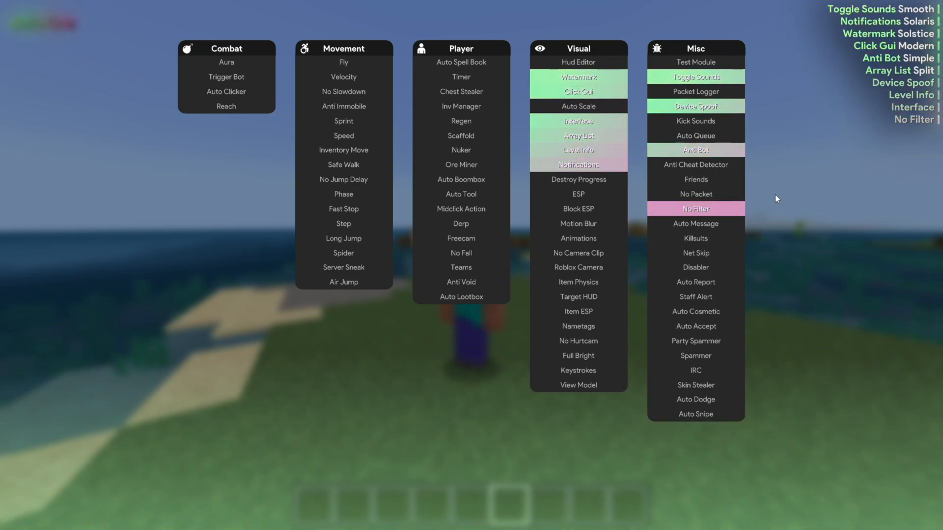
# Switch the No Filter module off and back on in its panel.
pyautogui.click(577, 91)
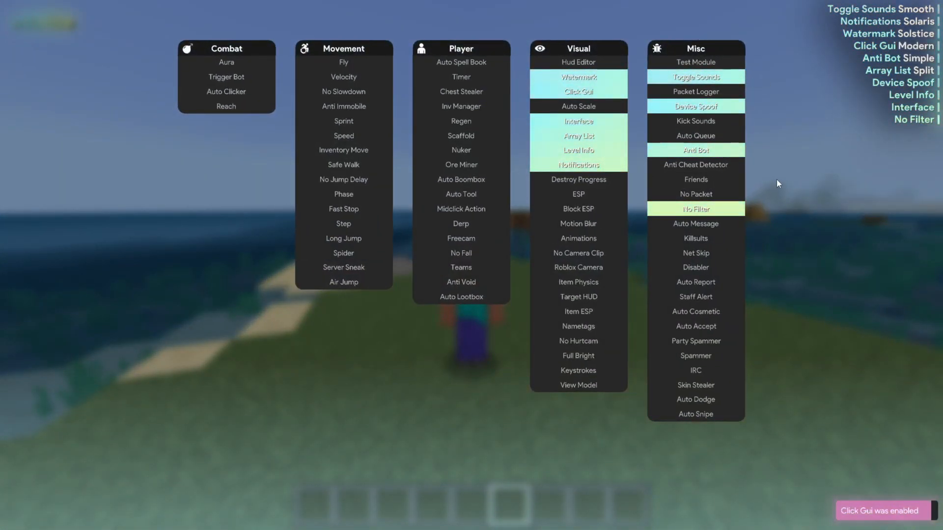
pyautogui.click(695, 209)
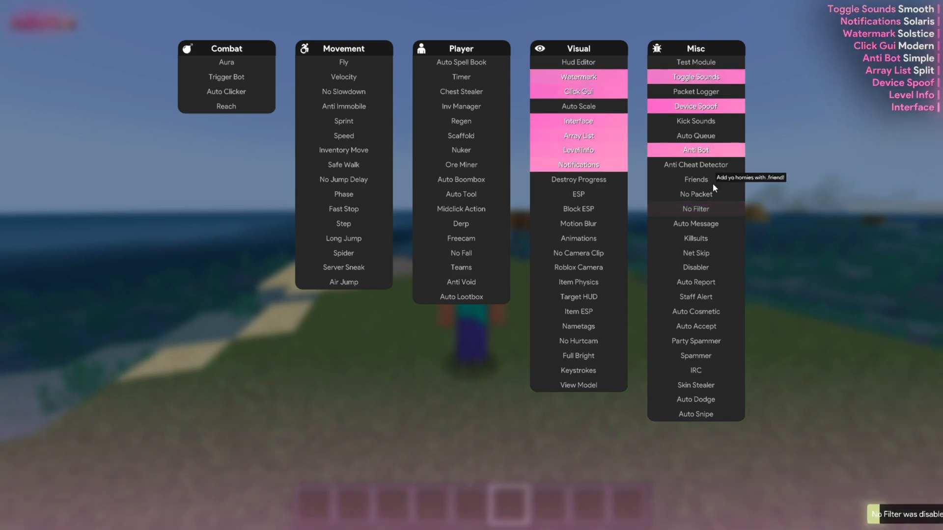
pyautogui.click(695, 208)
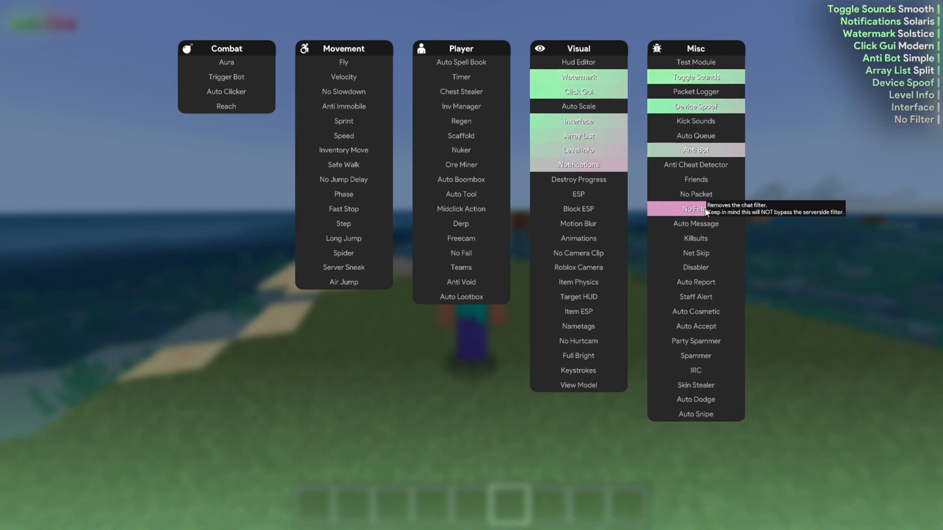
pyautogui.click(696, 208)
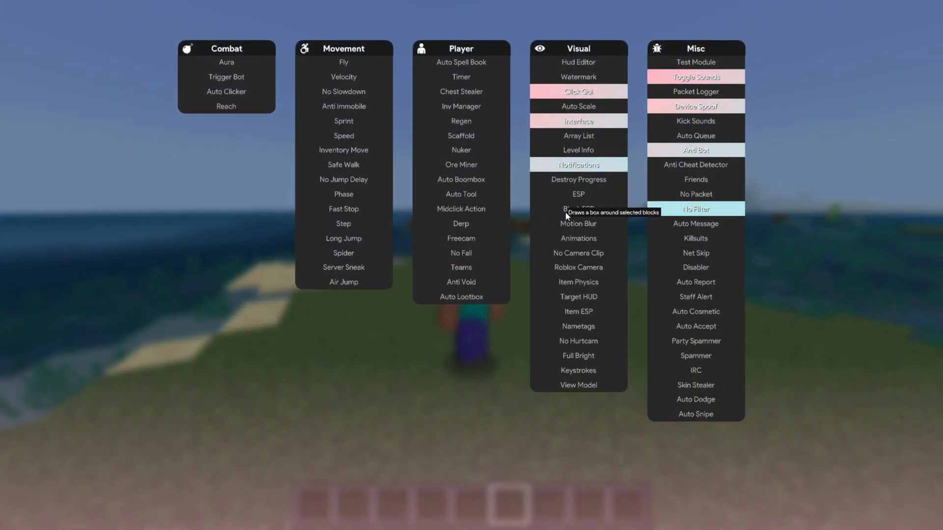
# Re-enable the Watermark module and toggle No Filter off and back on.
pyautogui.click(578, 91)
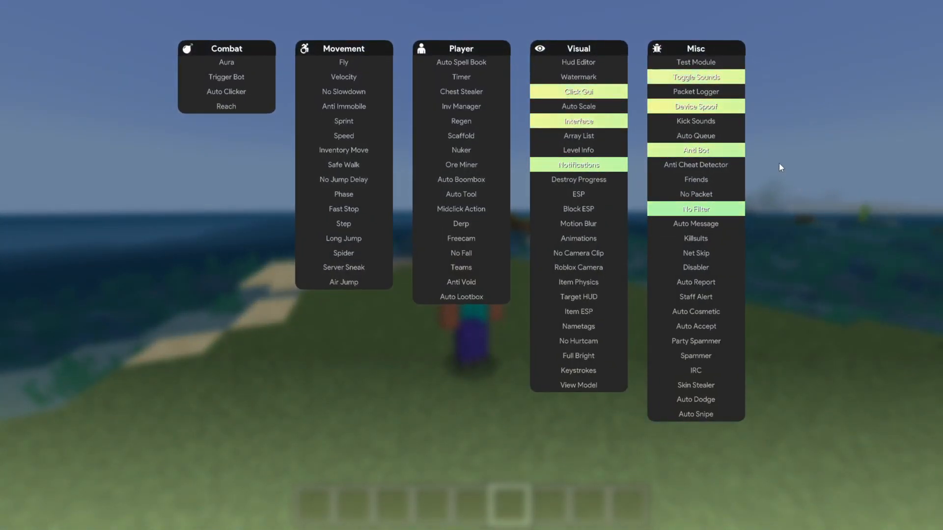
pyautogui.moveTo(578, 76)
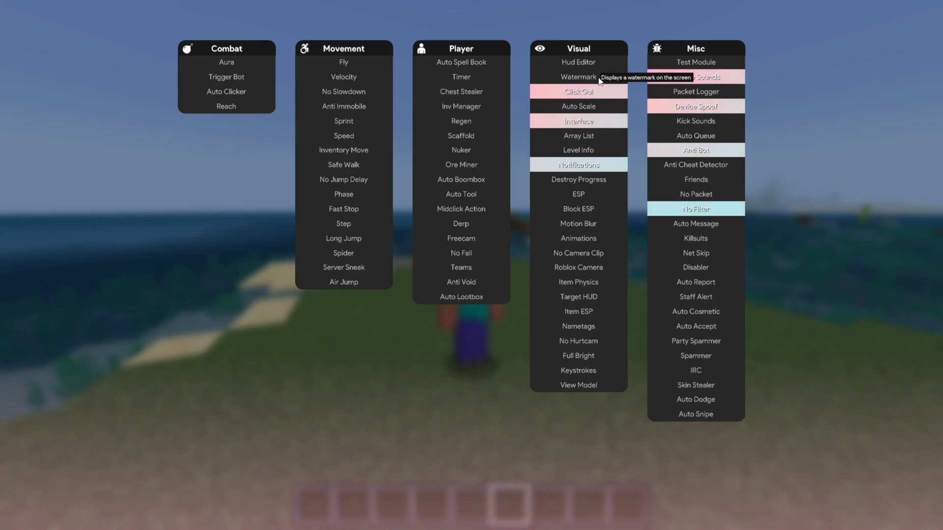
pyautogui.click(578, 149)
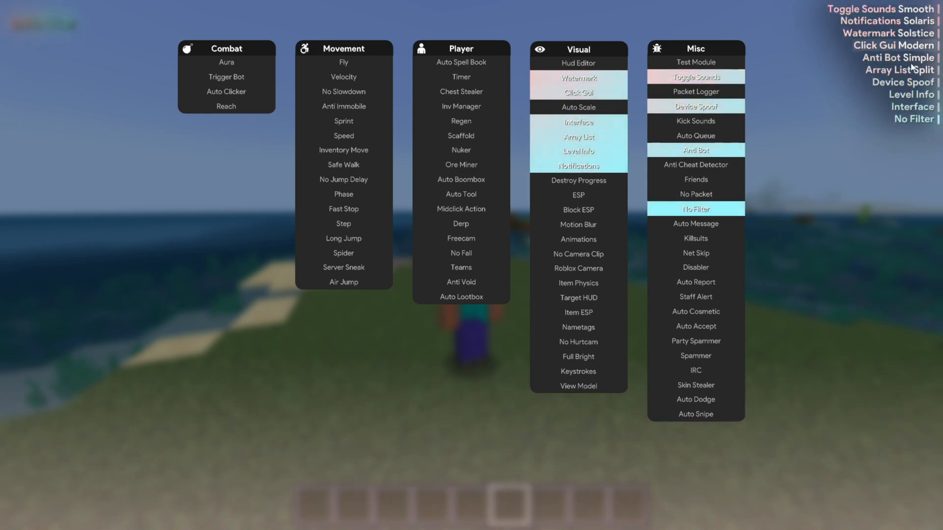
pyautogui.click(695, 208)
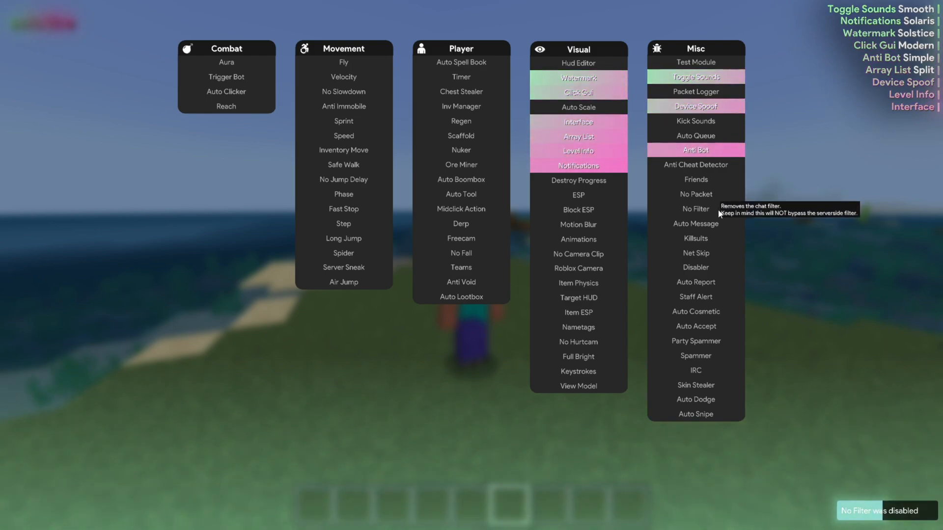
pyautogui.click(695, 208)
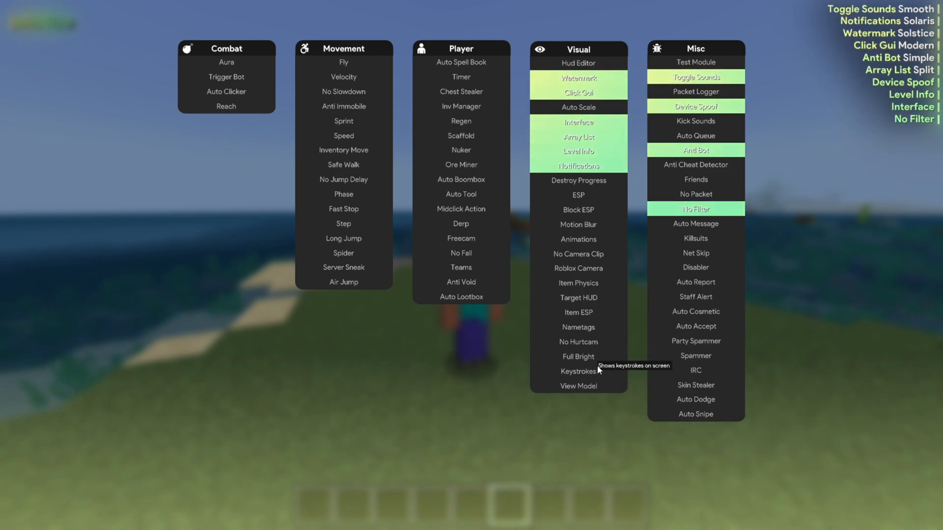
# Enable the Keystrokes display module in the Click GUI.
pyautogui.click(578, 371)
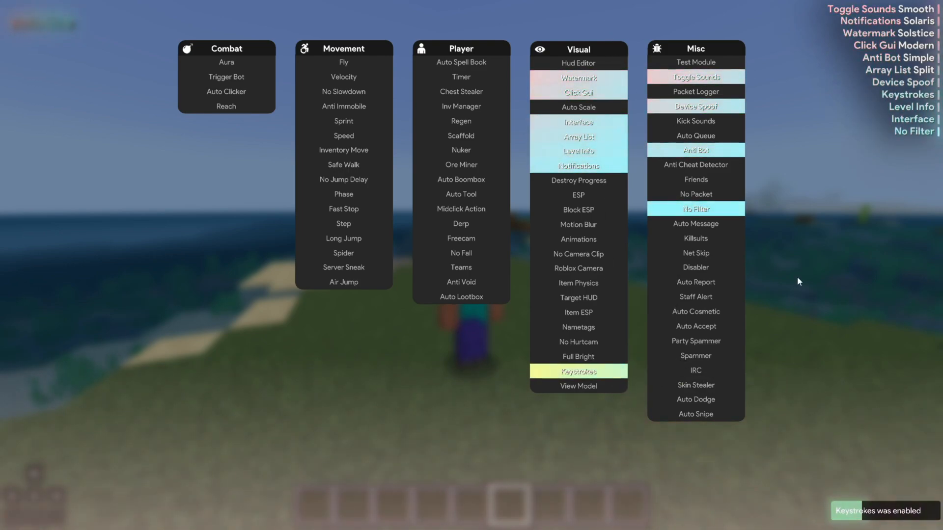
pyautogui.click(576, 92)
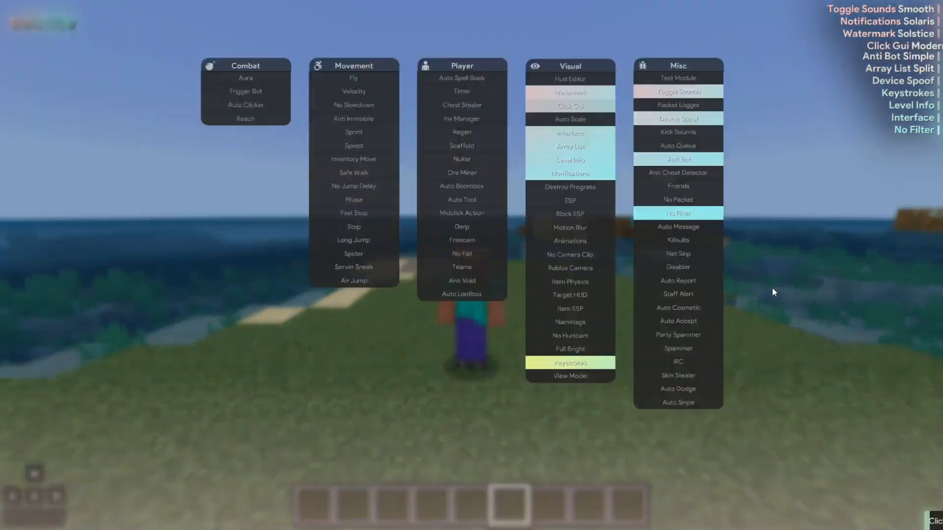
pyautogui.click(569, 105)
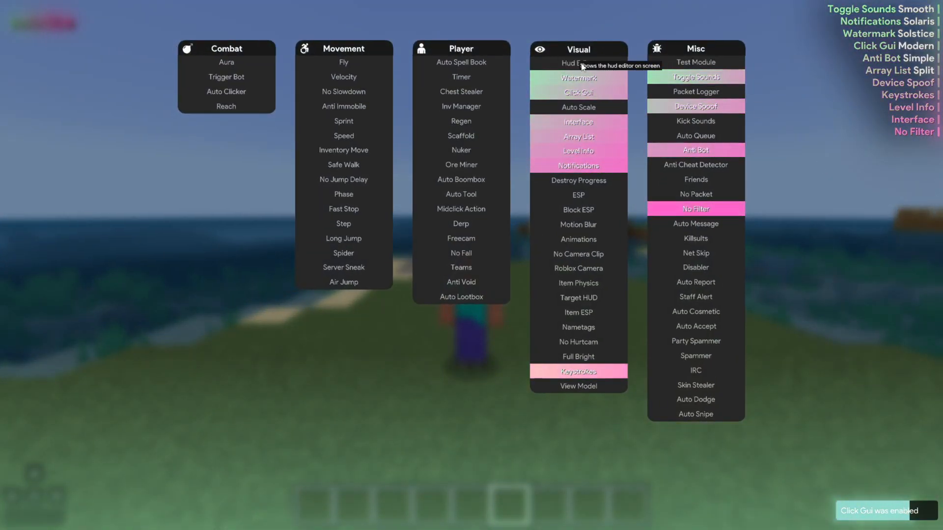
# Drag the keystrokes widget to the bottom-right corner in the HUD Editor and exit it.
pyautogui.click(566, 63)
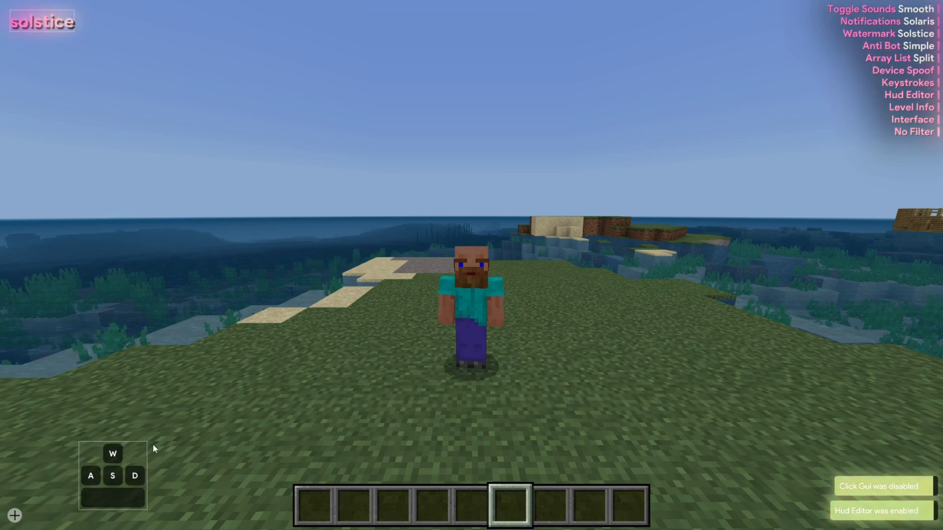
pyautogui.moveTo(112, 475); pyautogui.dragTo(593, 150)
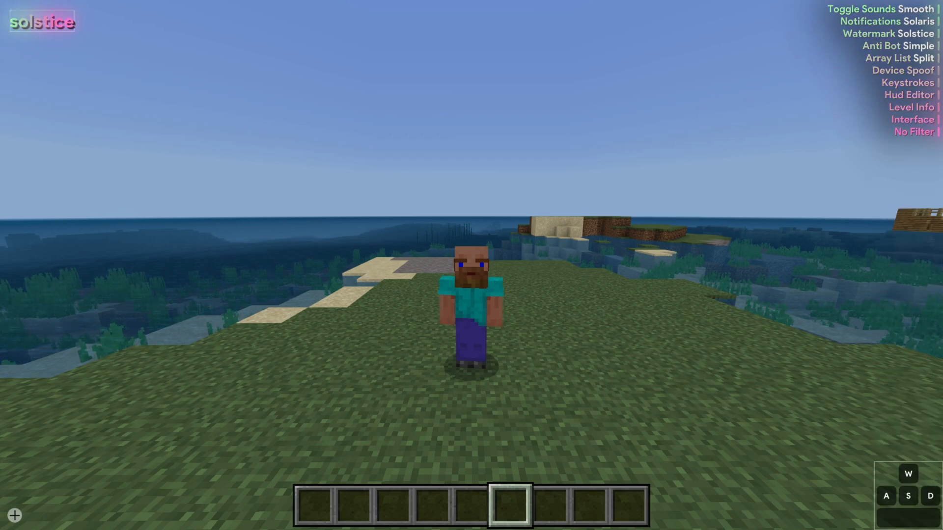
pyautogui.click(908, 95)
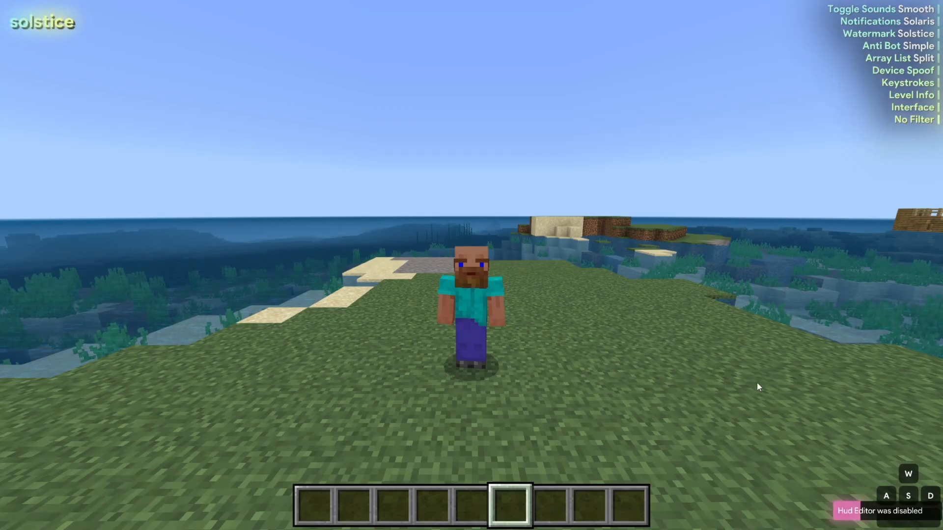
pyautogui.press('w')
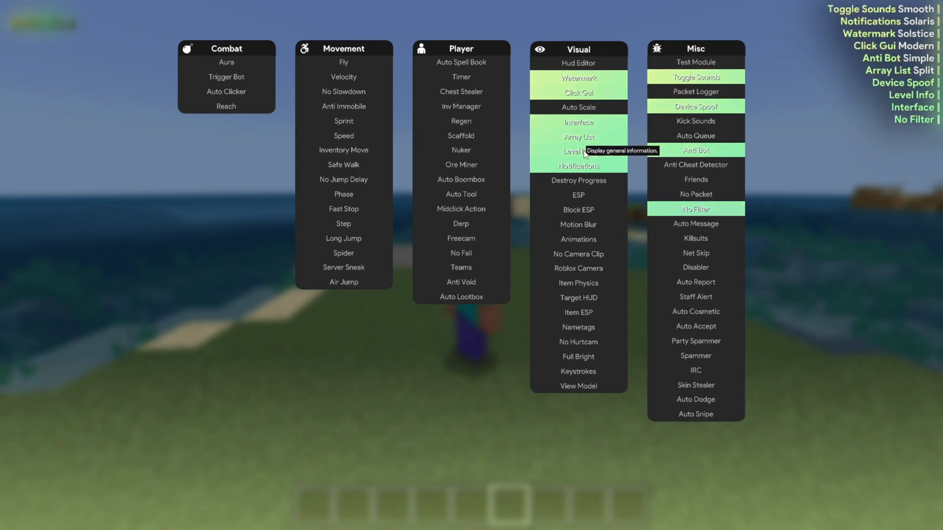
# Enable FPS, ping, BPS and XYZ readouts in Level Info, then close the module menu.
pyautogui.click(578, 137)
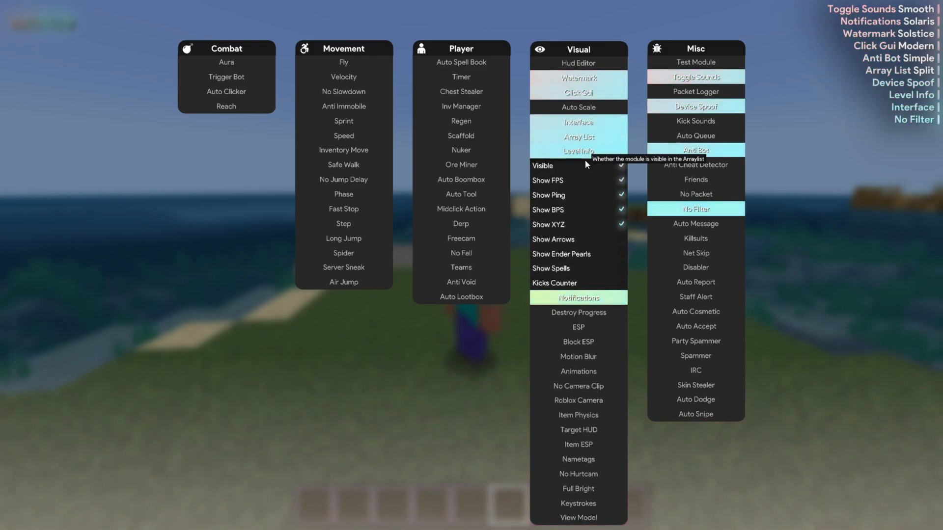
pyautogui.click(577, 93)
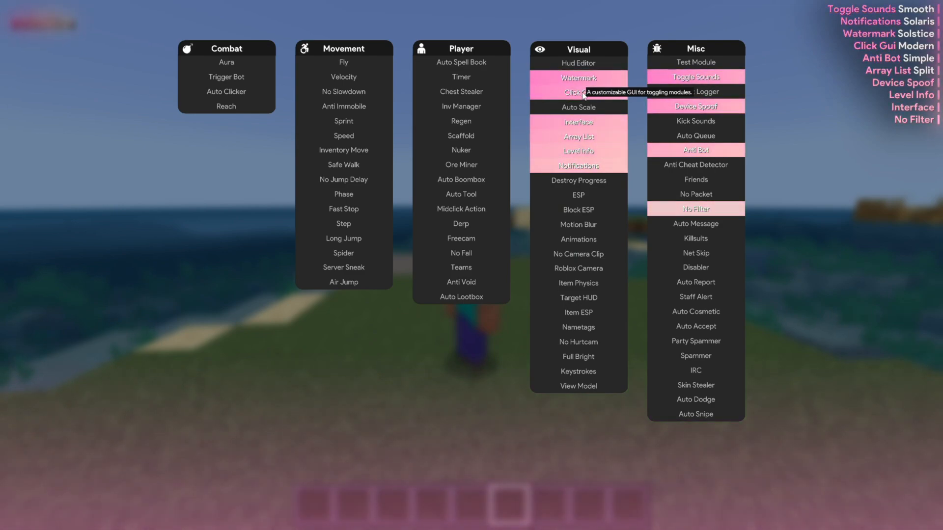
pyautogui.click(577, 76)
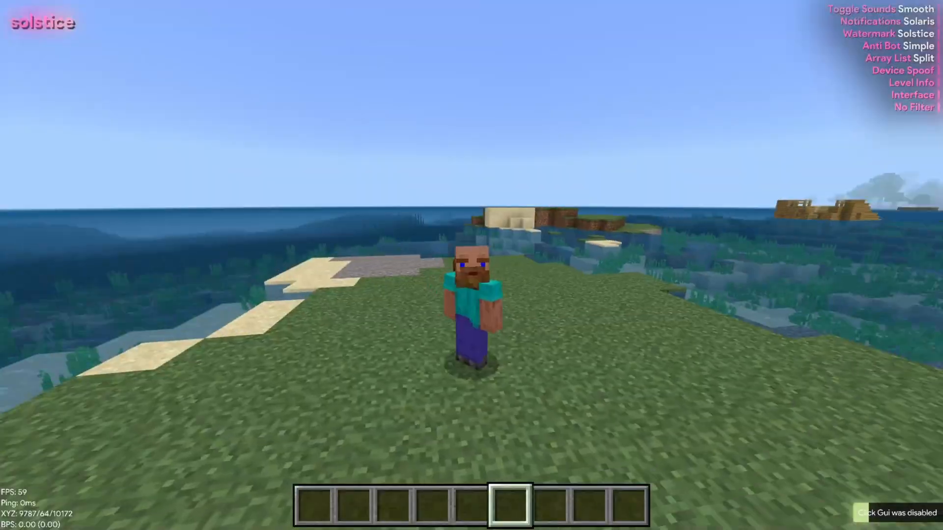
# Bring up the chat to view help for the bind command.
pyautogui.press('t')
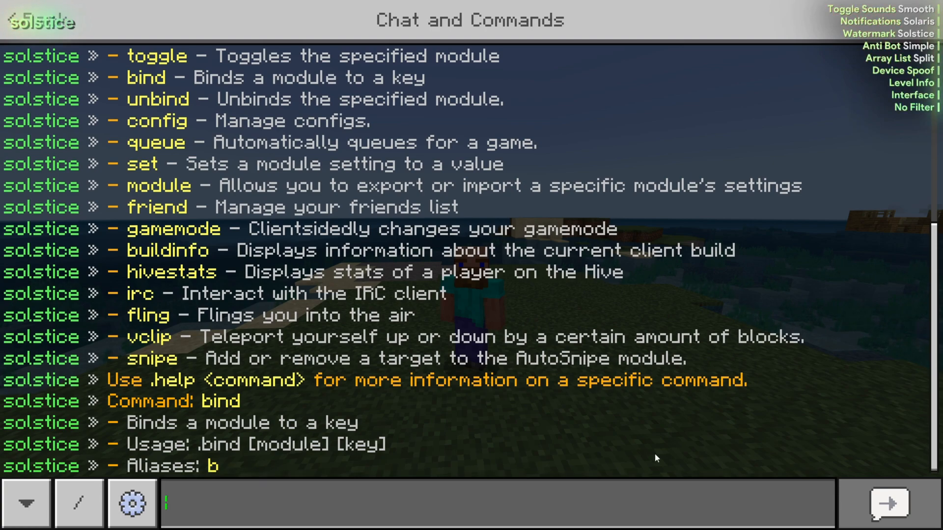
# Send '.bind' in chat and scroll through the command output.
pyautogui.write('.bind')
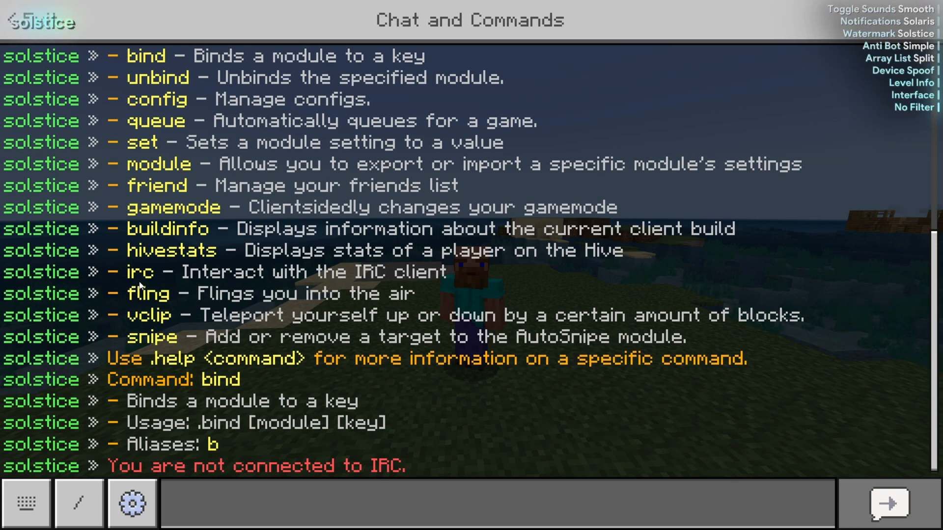
pyautogui.scroll(-3)
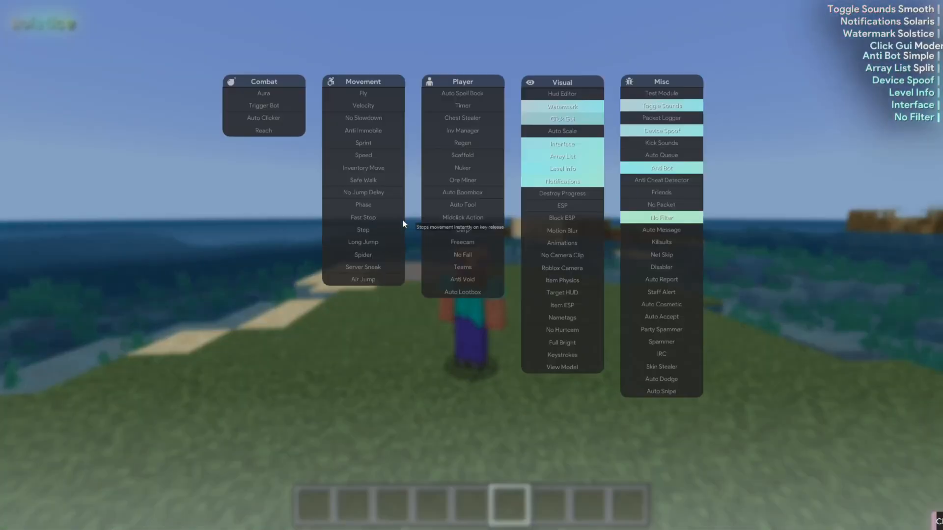
pyautogui.click(560, 119)
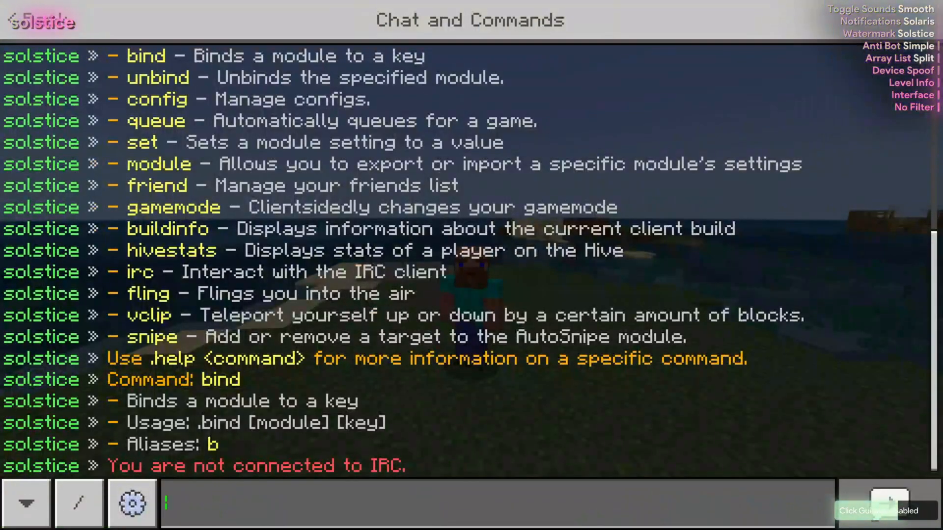
# Bind Click Gui to the F key via '.b clickgui F' and reopen chat.
pyautogui.write('.b clickgui')
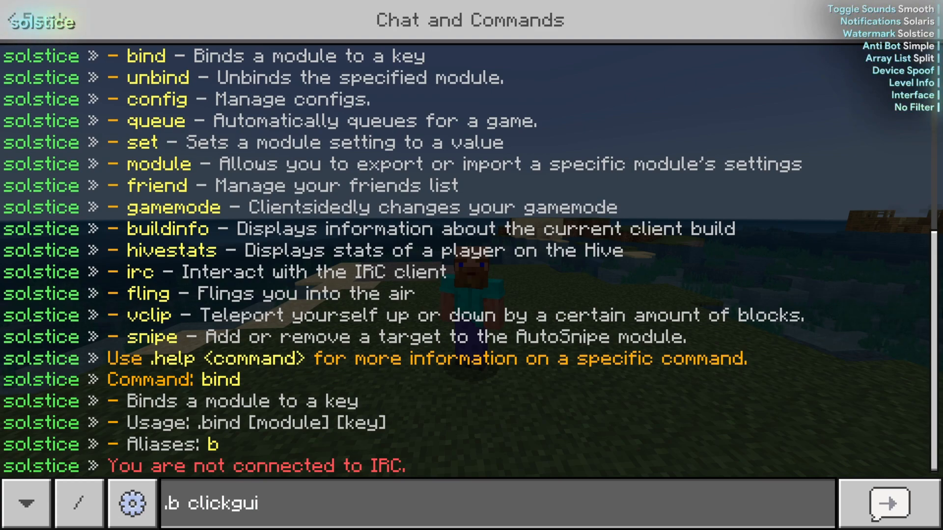
pyautogui.write('F')
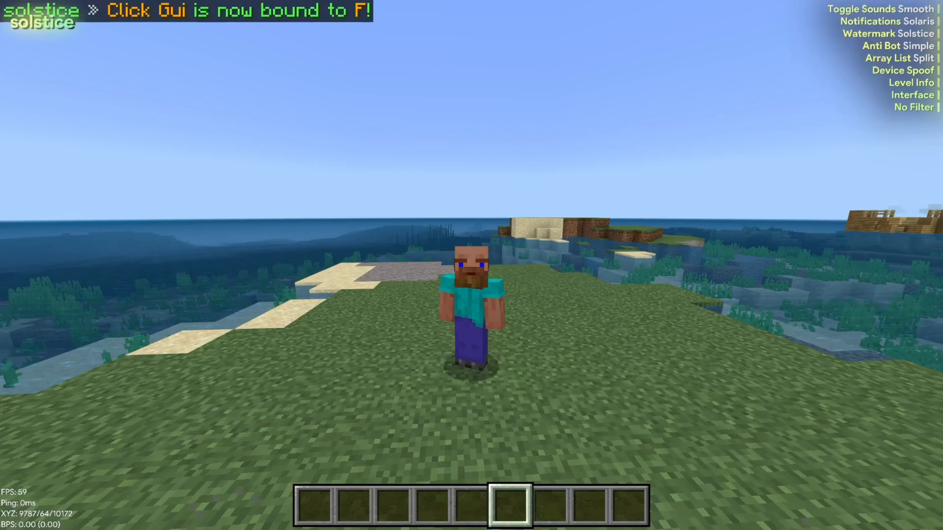
pyautogui.press('f')
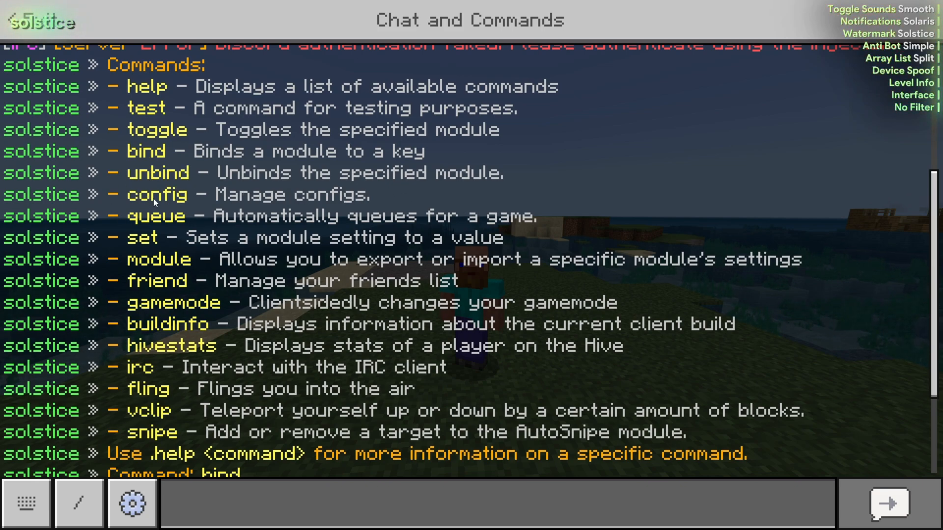
pyautogui.moveTo(296, 208)
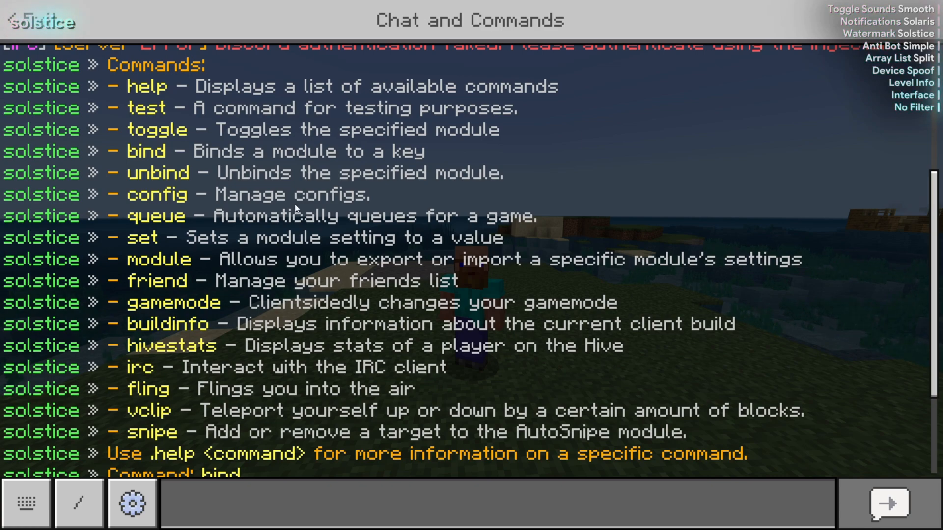